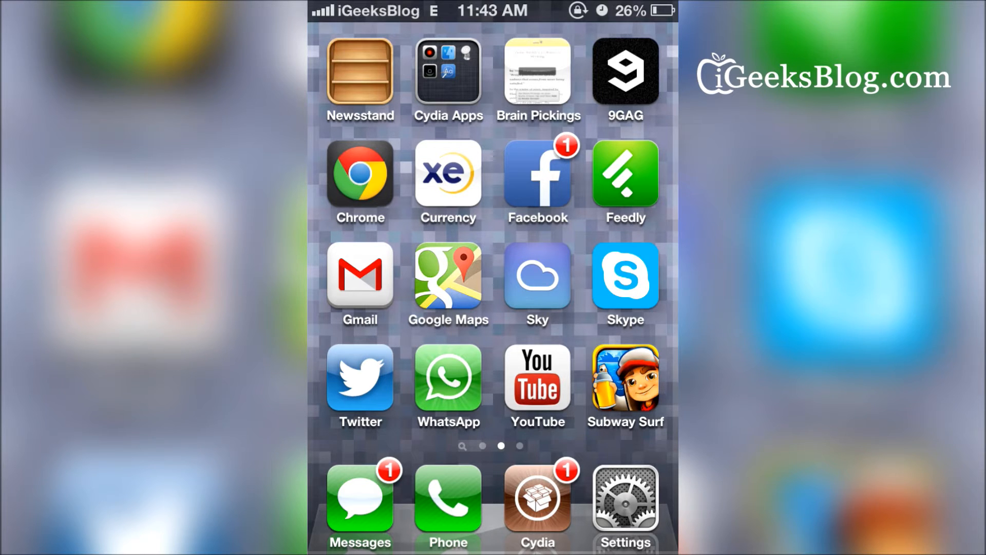
Step: Review TypeStatus's General, Typing, Read and Overlay Animation options, then head into Cydia's Manage section
{"action": "left_click", "coordinate": [626, 498]}
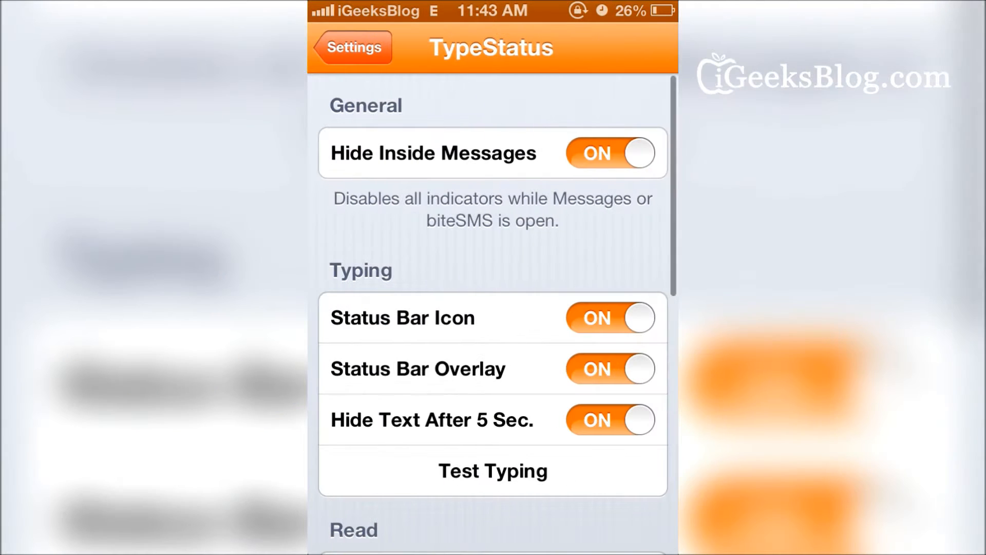
{"action": "left_click", "coordinate": [492, 469]}
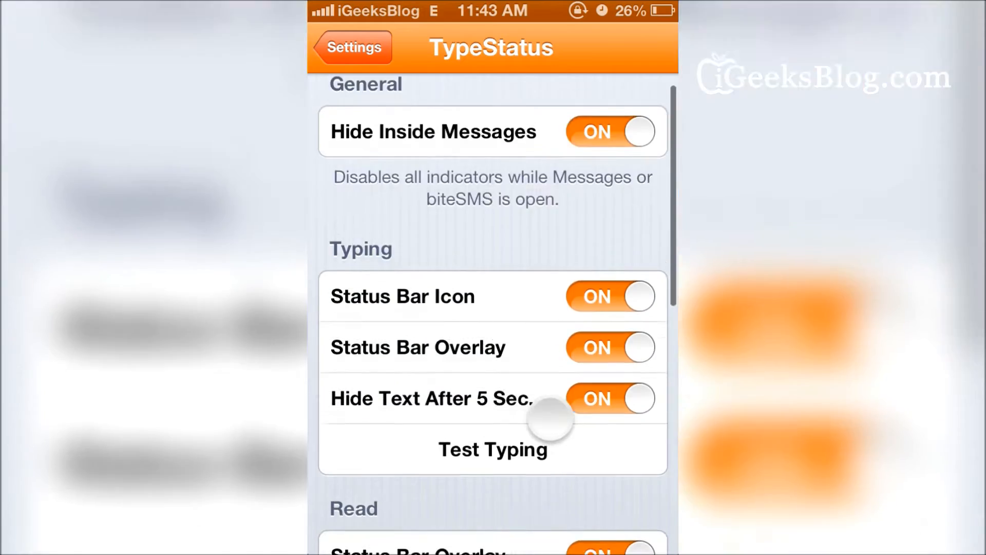
{"action": "scroll", "scroll_direction": "down", "scroll_amount": 3}
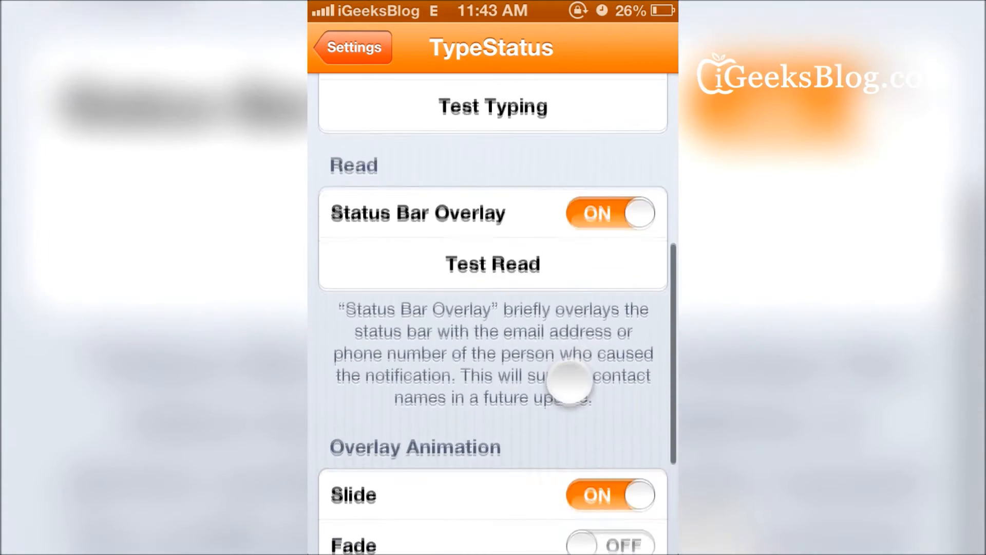
{"action": "left_click", "coordinate": [493, 265]}
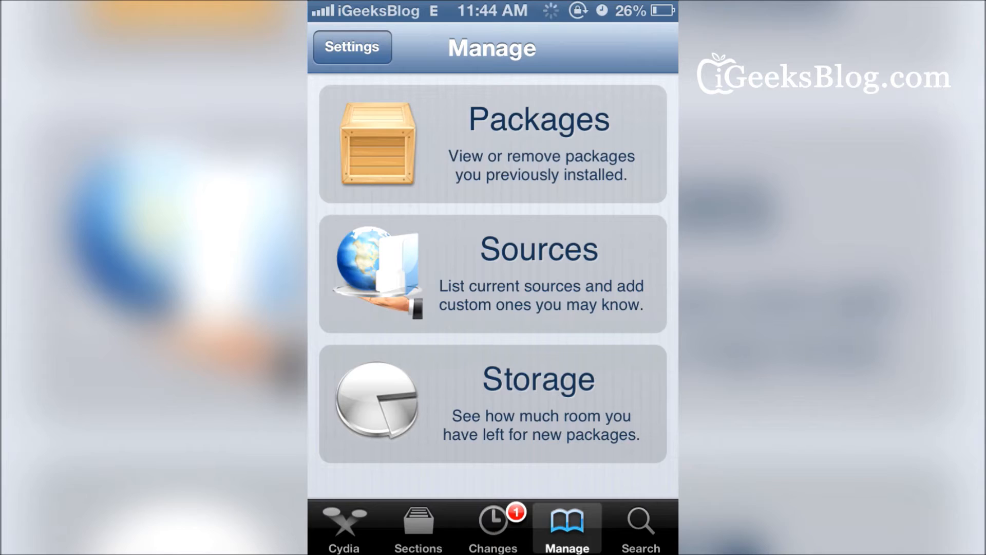
Step: Browse Cydia's Sources into the HASHBANG Productions (hbang.ws) repo and back to the source list
{"action": "left_click", "coordinate": [492, 273]}
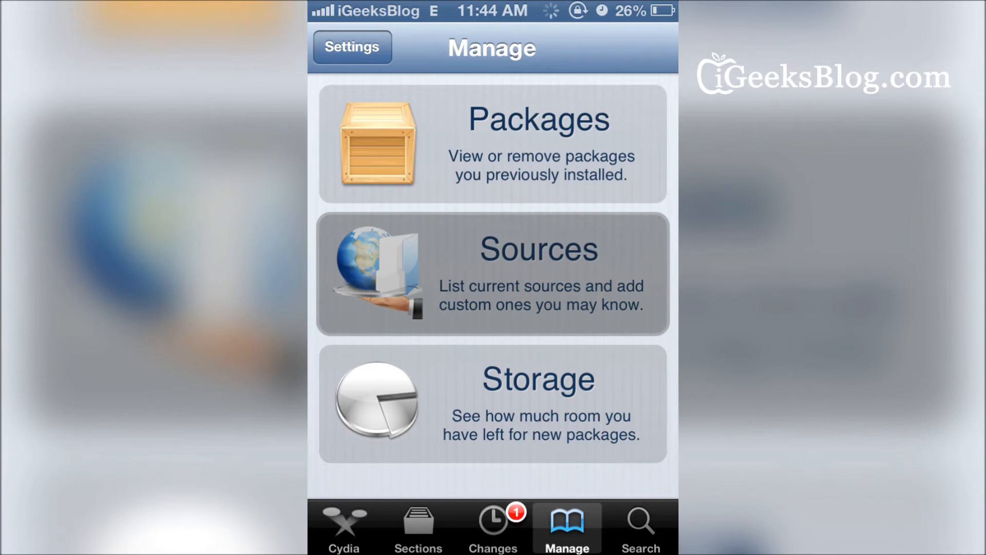
{"action": "left_click", "coordinate": [492, 275]}
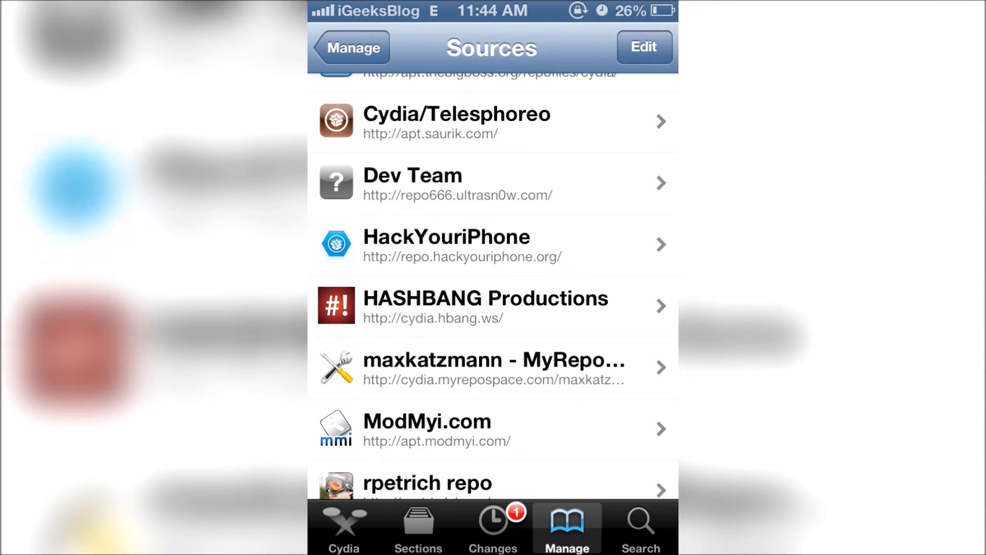
{"action": "left_click", "coordinate": [484, 307]}
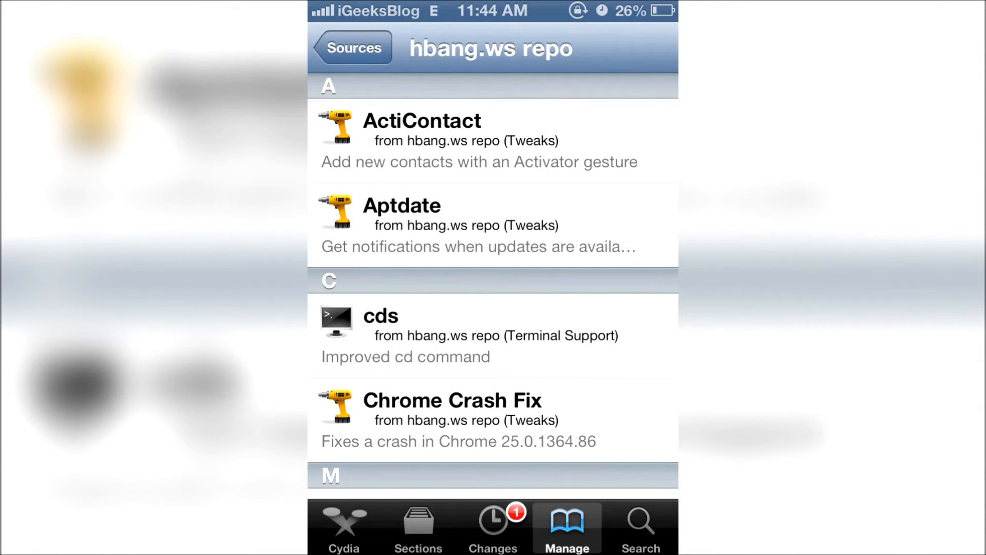
{"action": "left_click", "coordinate": [352, 48]}
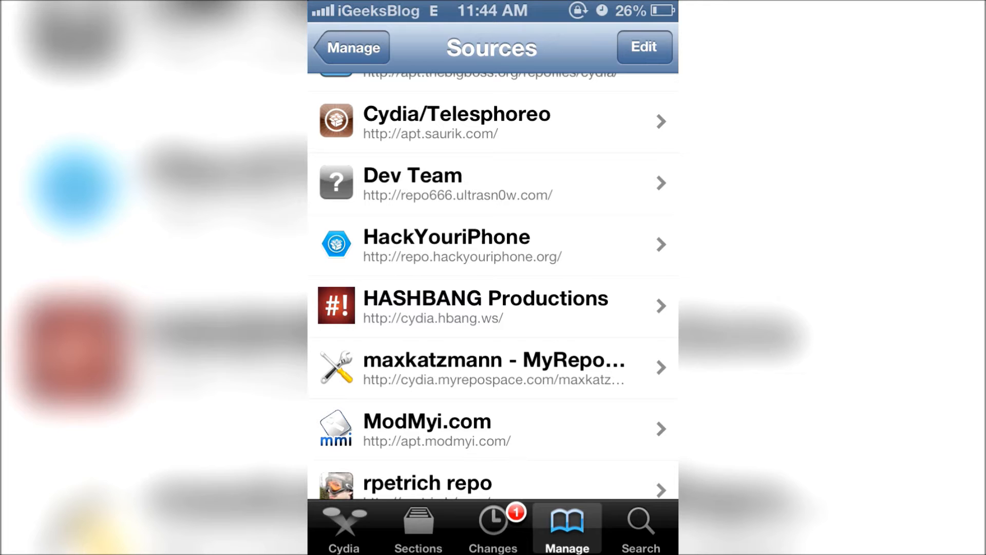
Step: Reopen the HASHBANG repo and bring up TypeStatus 1.1~beta-54's package details
{"action": "left_click", "coordinate": [484, 307]}
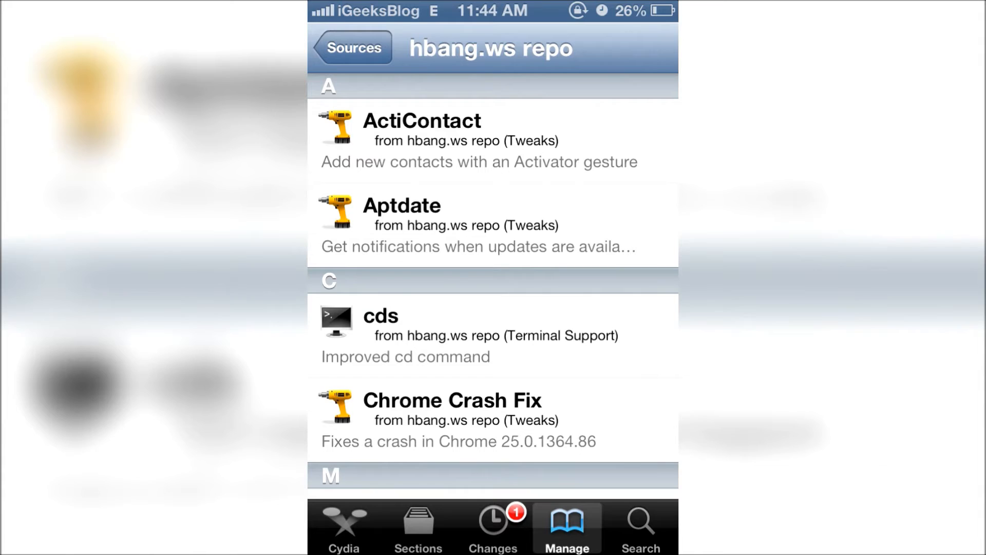
{"action": "scroll", "scroll_direction": "down", "scroll_amount": 3}
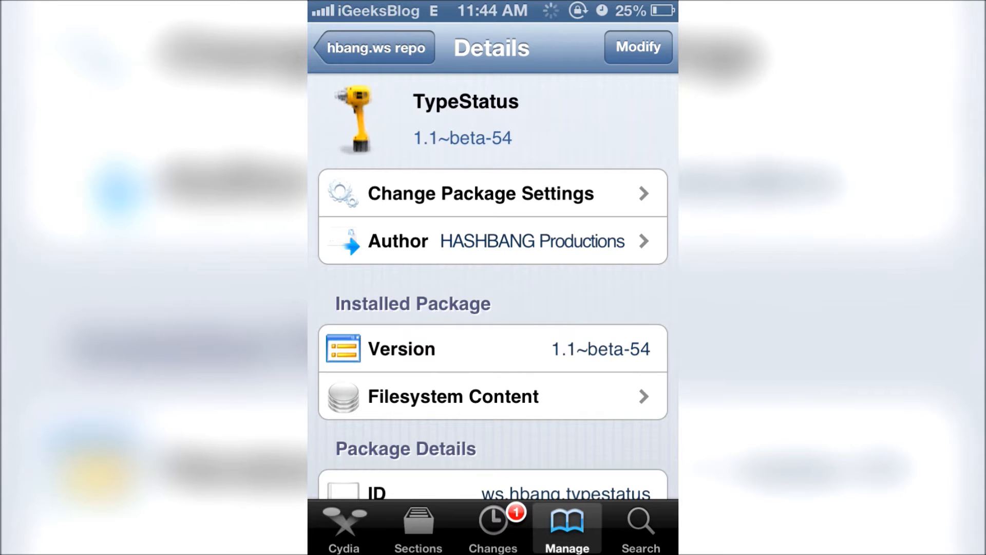
Step: Leave Cydia and return to the top of the TypeStatus preferences in Settings
{"action": "key", "text": "home"}
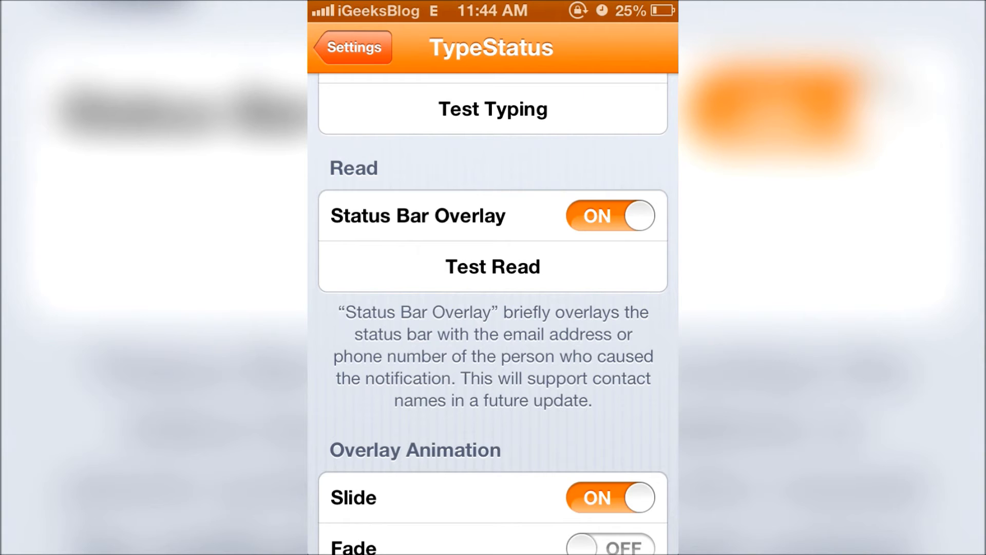
{"action": "left_click", "coordinate": [352, 46]}
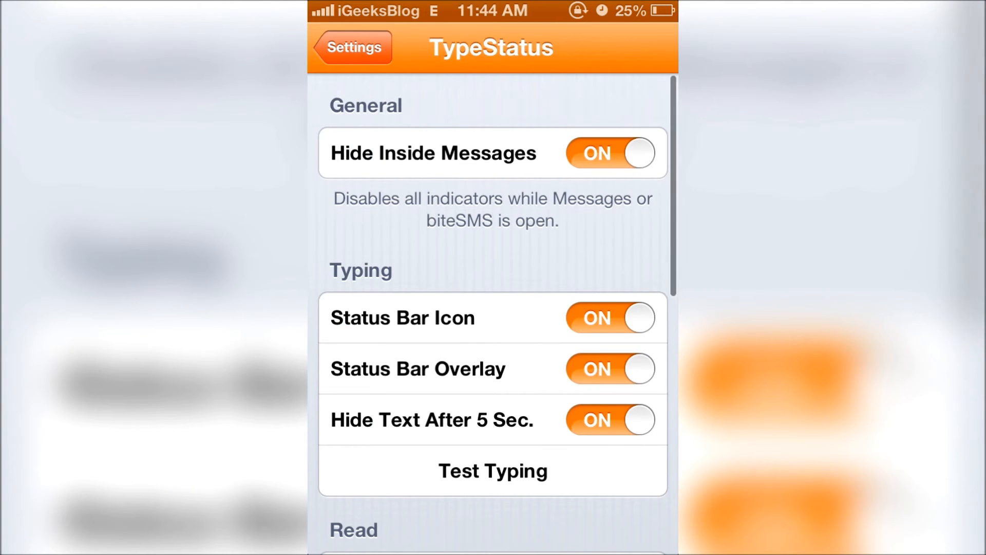
{"action": "scroll", "scroll_direction": "down", "scroll_amount": 3}
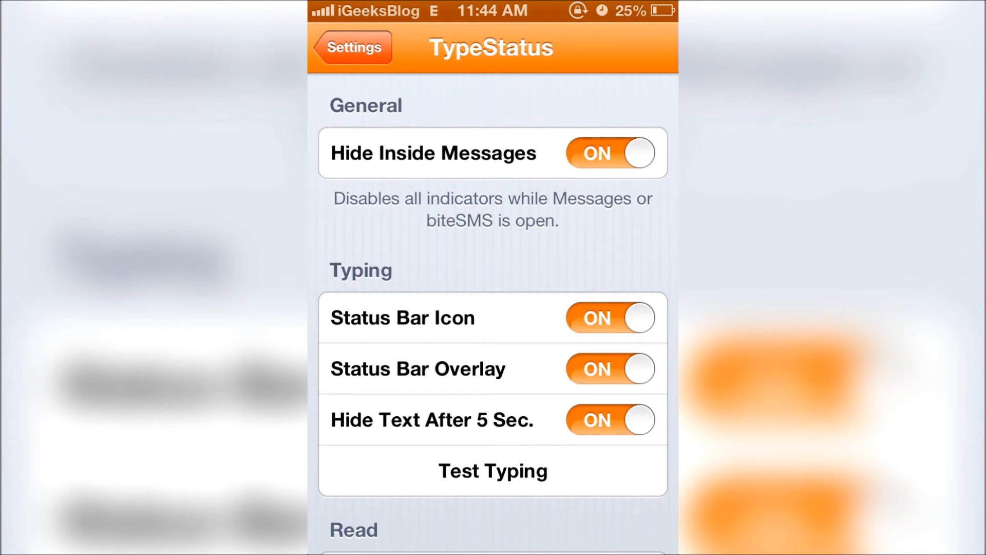
Step: Run Test Typing to preview the indicator and toggle Hide Text After 5 Sec. off and back on
{"action": "left_click", "coordinate": [609, 153]}
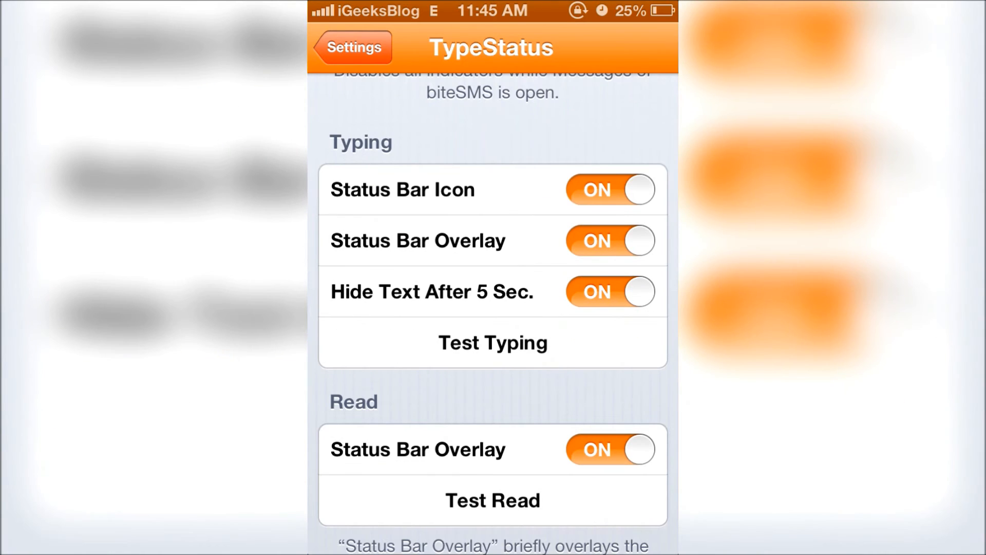
{"action": "left_click", "coordinate": [493, 342]}
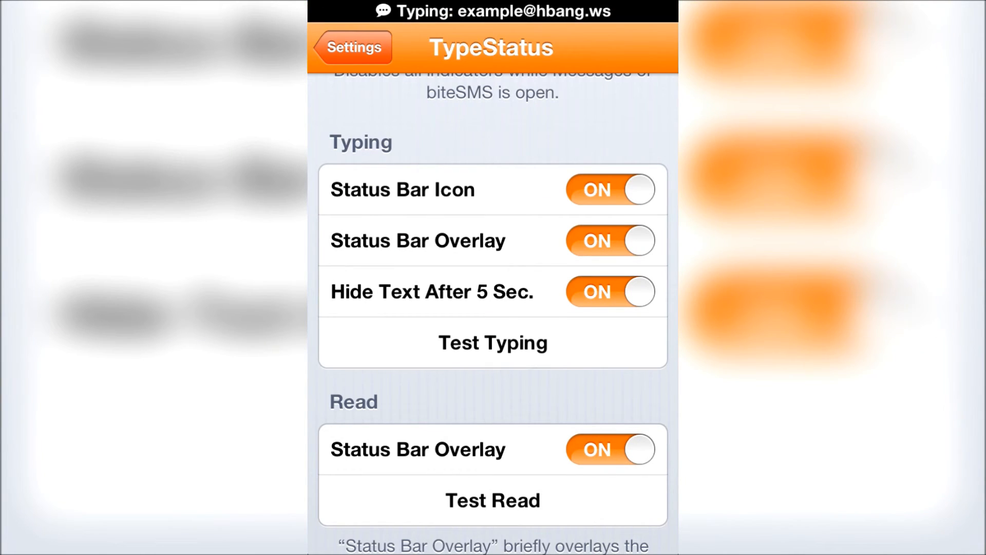
{"action": "left_click", "coordinate": [609, 291]}
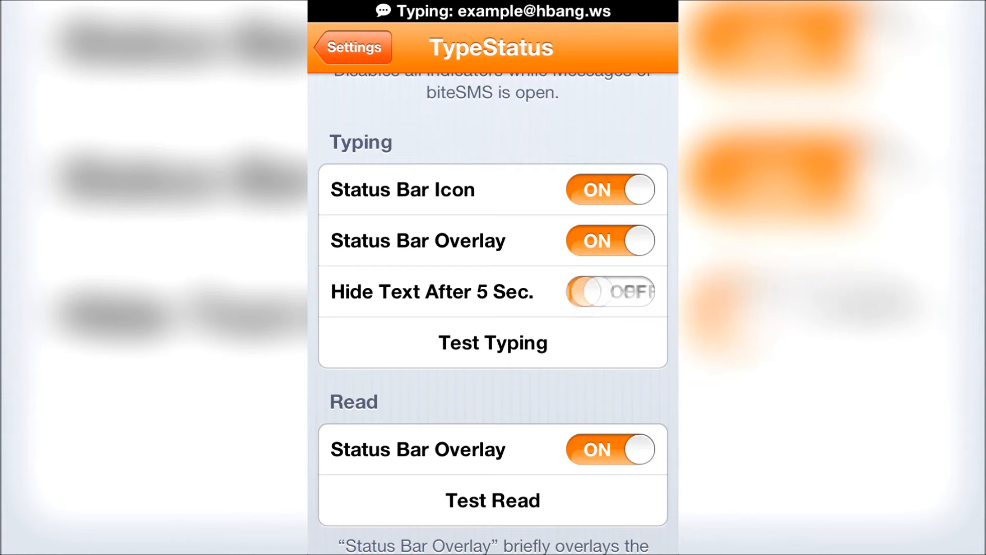
{"action": "left_click", "coordinate": [607, 291]}
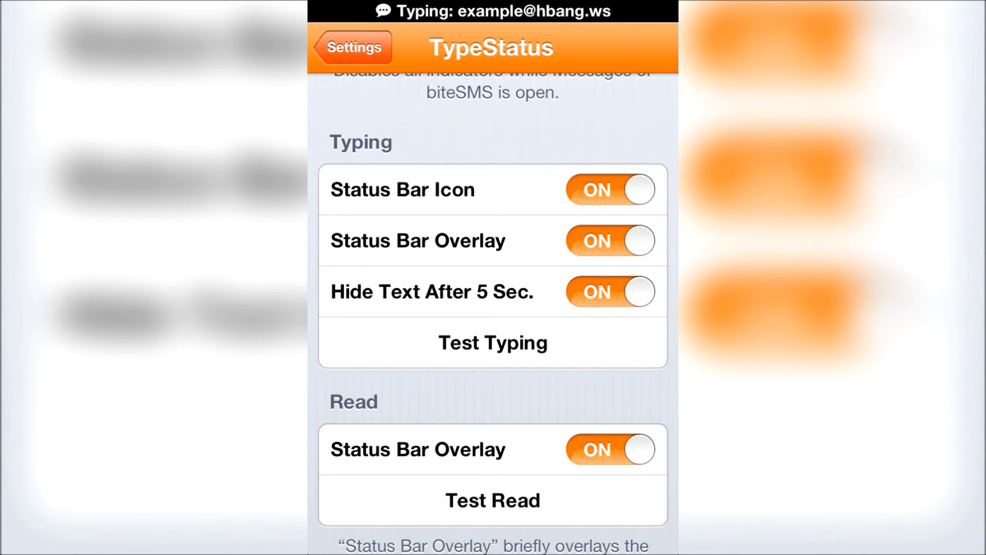
Step: Switch the typing Status Bar Overlay off, keeping the read overlay and Slide animation on
{"action": "left_click", "coordinate": [609, 241]}
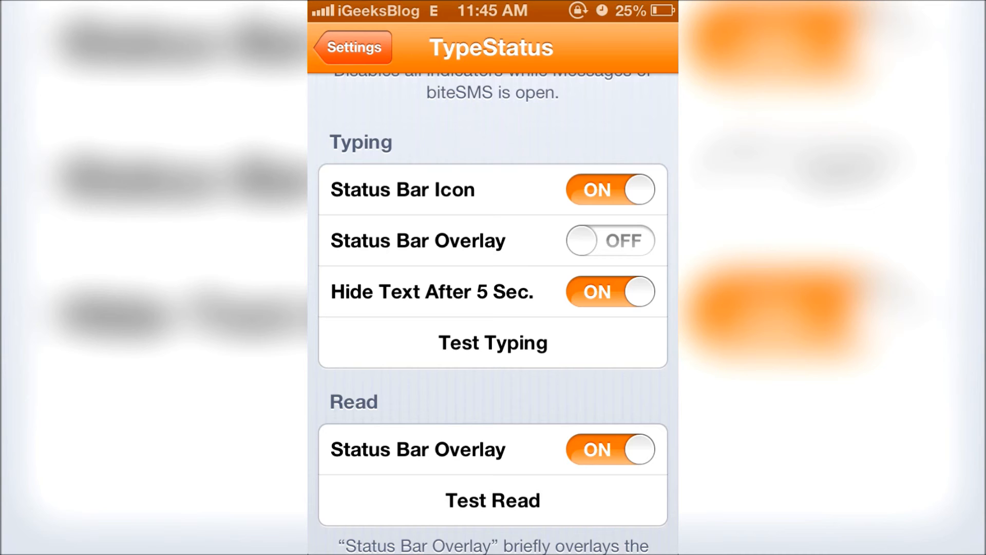
{"action": "left_click", "coordinate": [610, 449]}
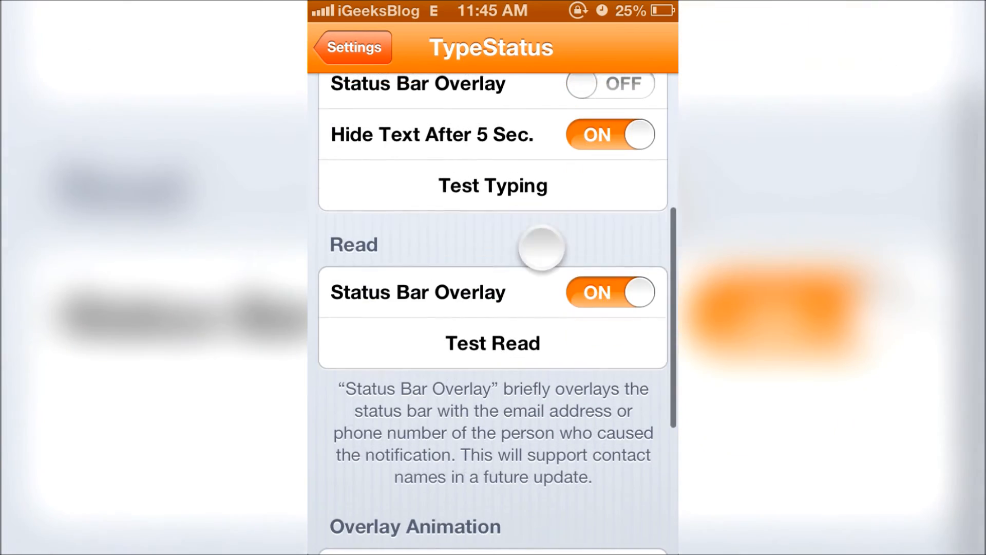
{"action": "scroll", "scroll_direction": "down", "scroll_amount": 3}
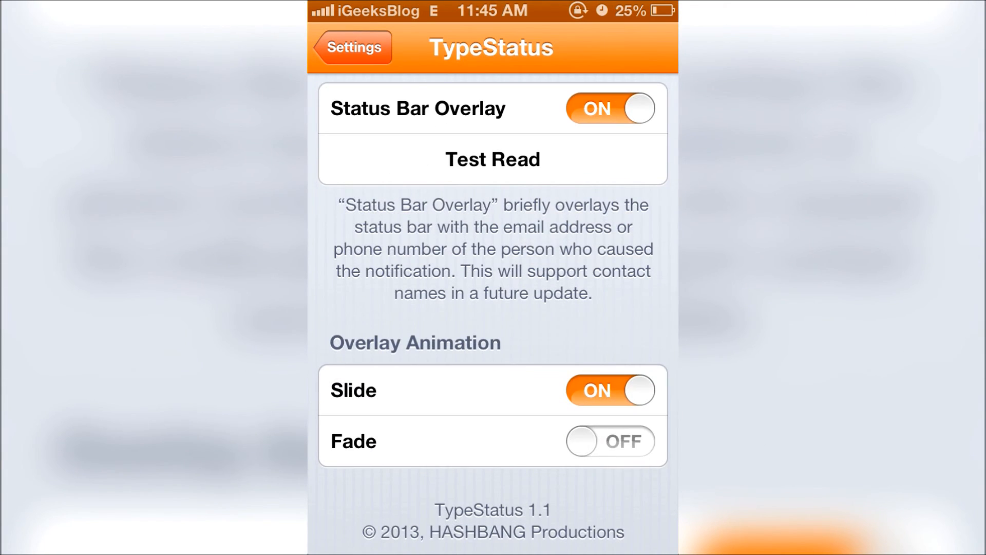